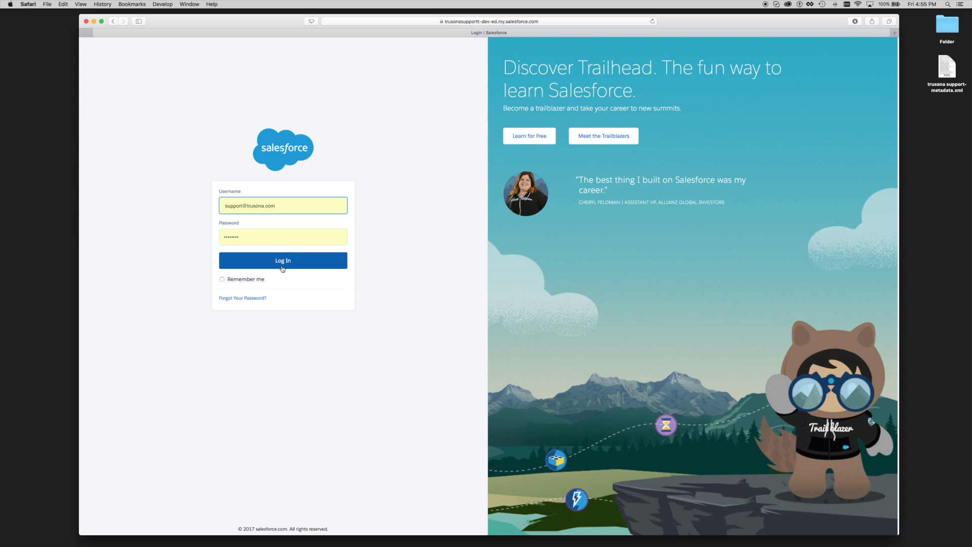
- Log in to the Salesforce org and reach Setup
{"action": "left_click", "coordinate": [283, 261]}
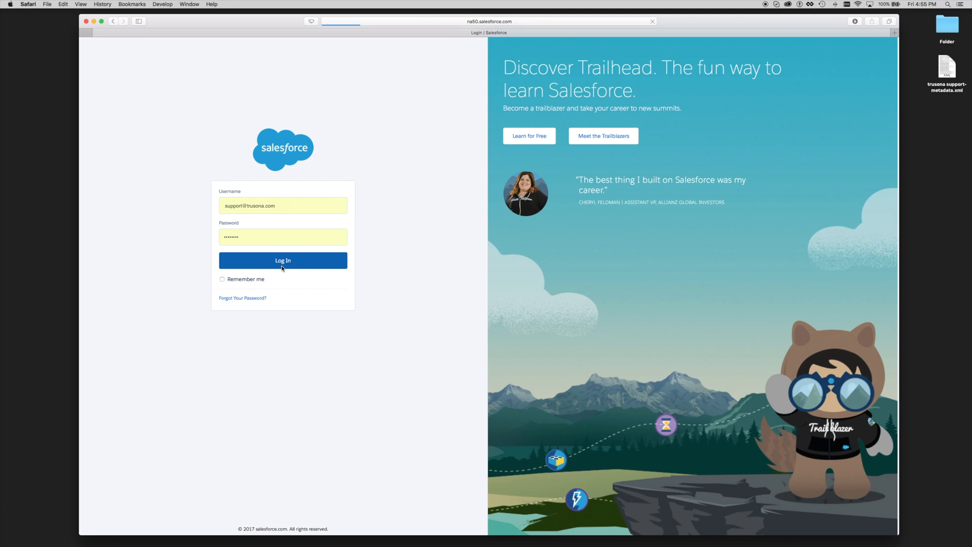
{"action": "left_click", "coordinate": [282, 260]}
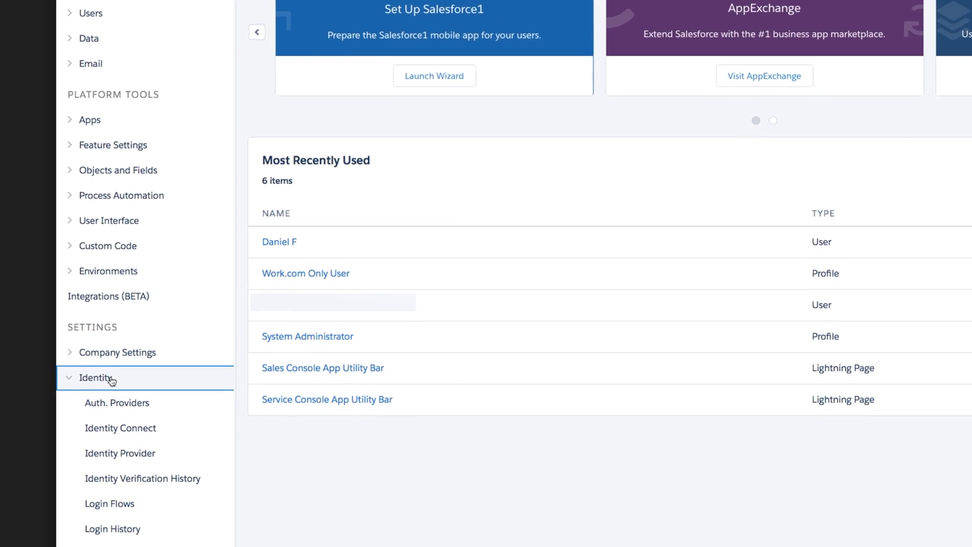
- Go to Identity > Single Sign-On Settings in the Setup sidebar
{"action": "scroll", "scroll_direction": "down", "scroll_amount": 3}
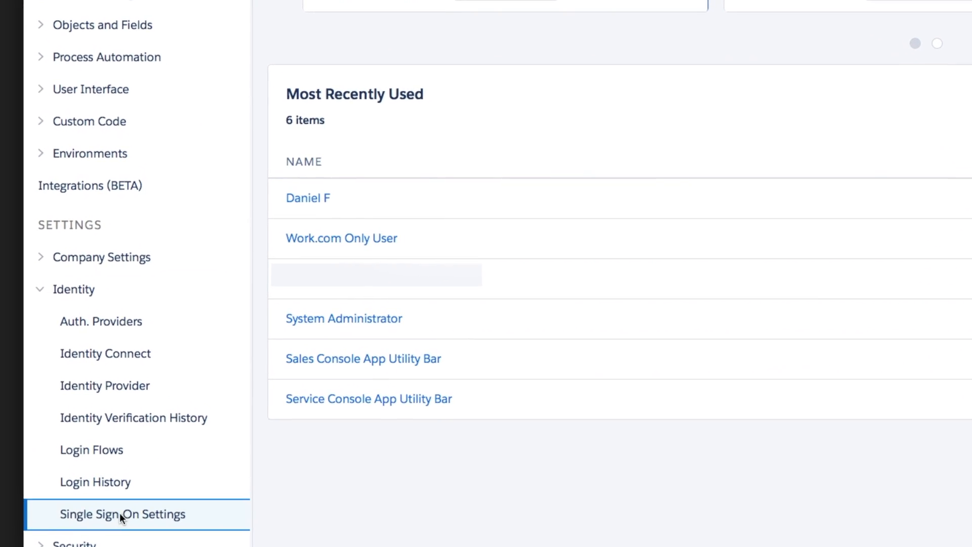
{"action": "left_click", "coordinate": [123, 513]}
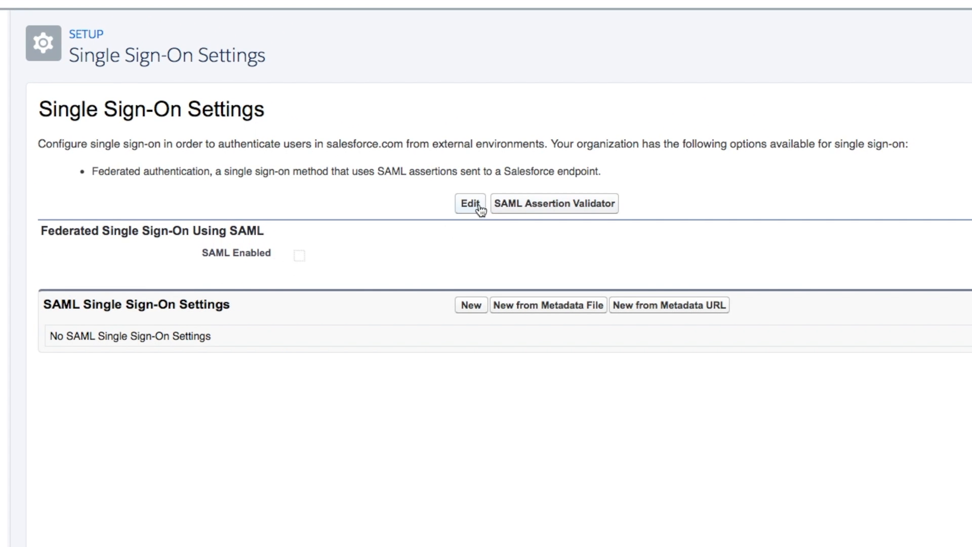
- Tick SAML Enabled in the Single Sign-On Settings and save
{"action": "left_click", "coordinate": [469, 204]}
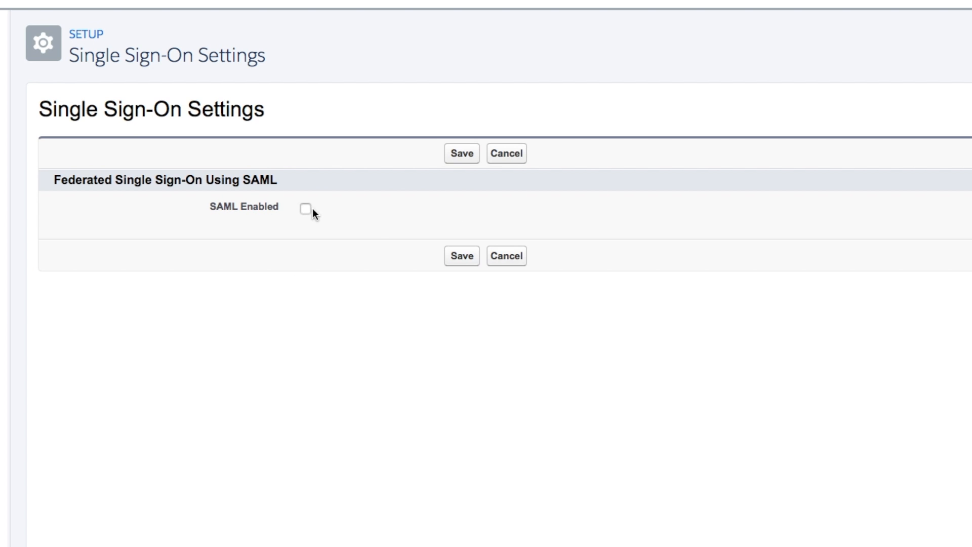
{"action": "left_click", "coordinate": [305, 208]}
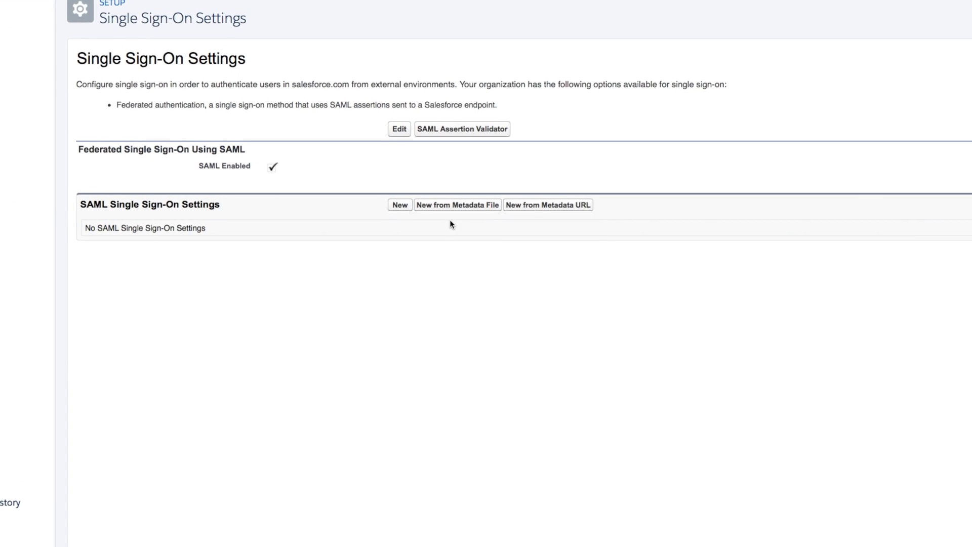
{"action": "scroll", "scroll_direction": "up", "scroll_amount": 3}
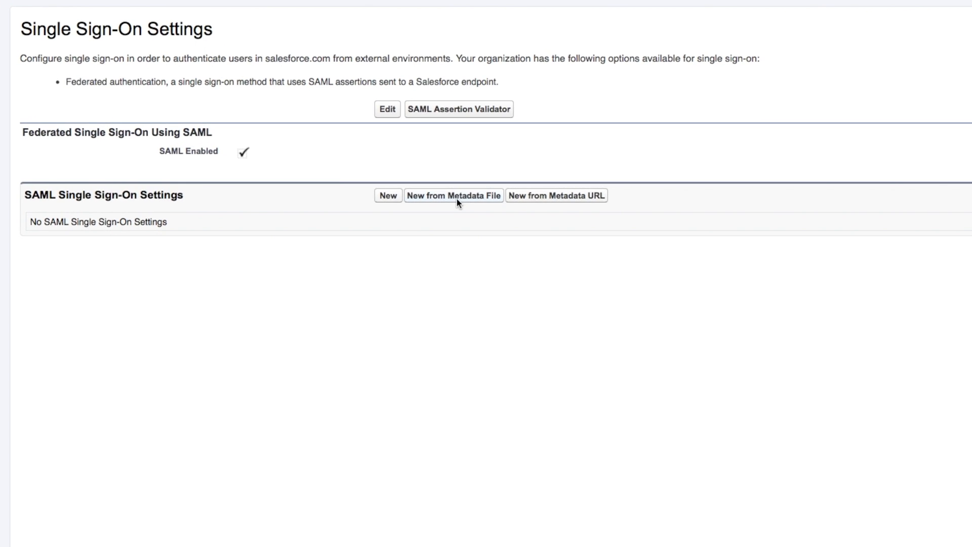
- Create a SAML configuration from the trusona support-metadata.xml file
{"action": "left_click", "coordinate": [453, 195]}
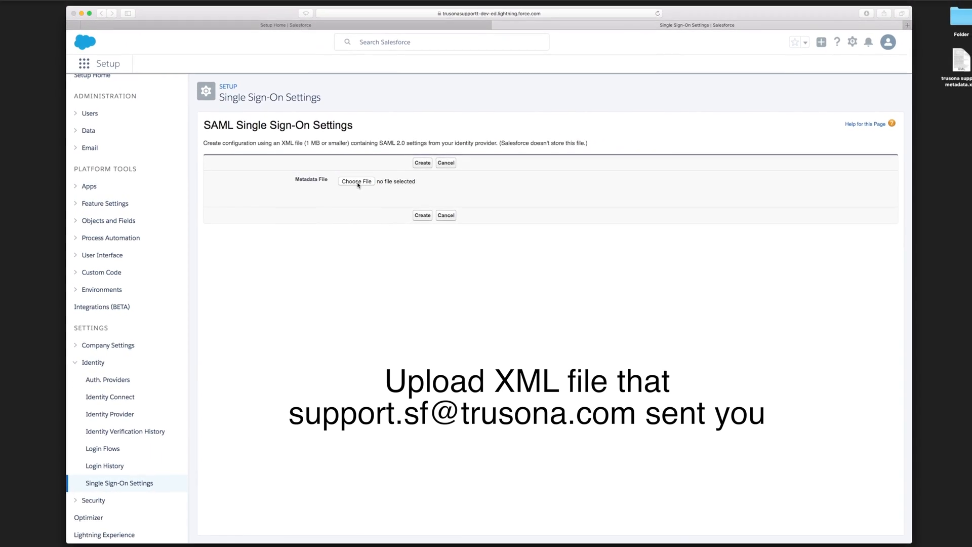
{"action": "left_click", "coordinate": [357, 182]}
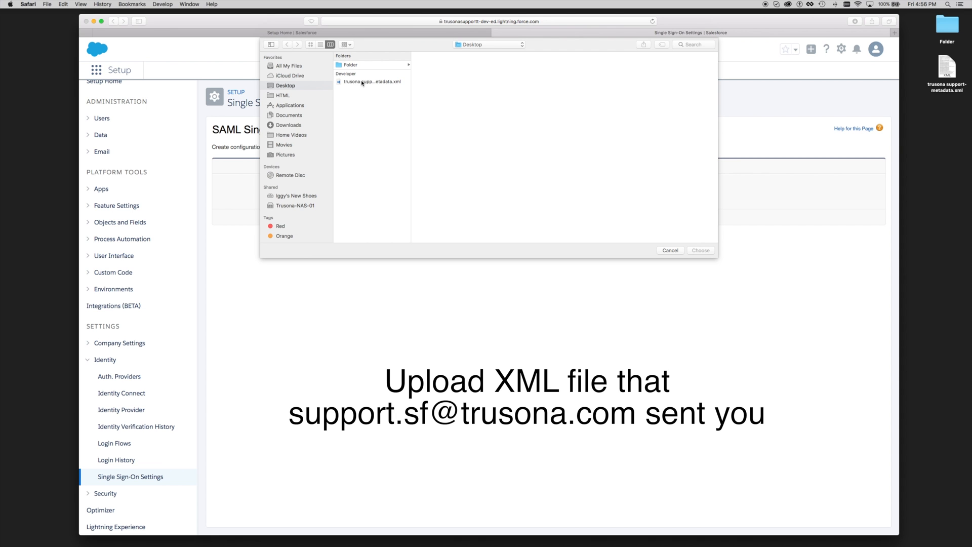
{"action": "left_click", "coordinate": [370, 81]}
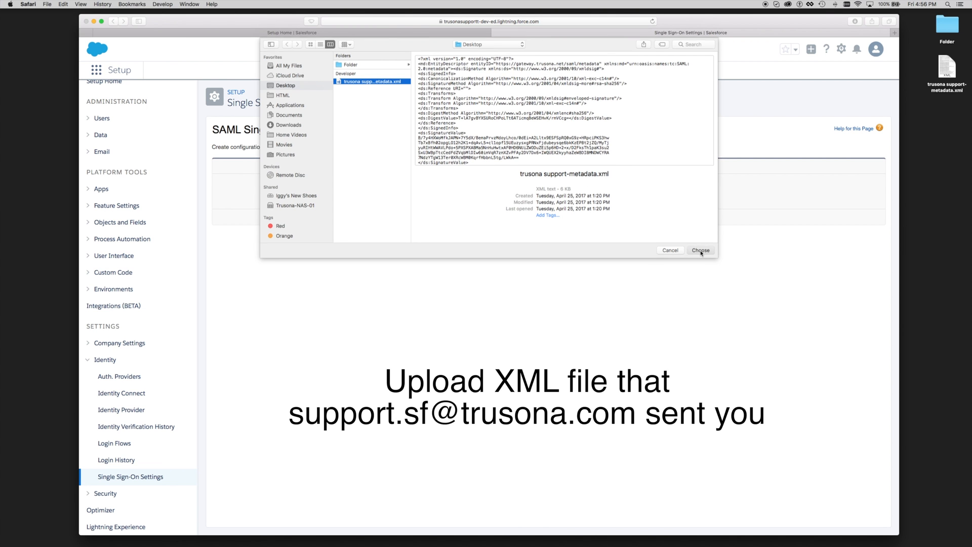
{"action": "left_click", "coordinate": [701, 250]}
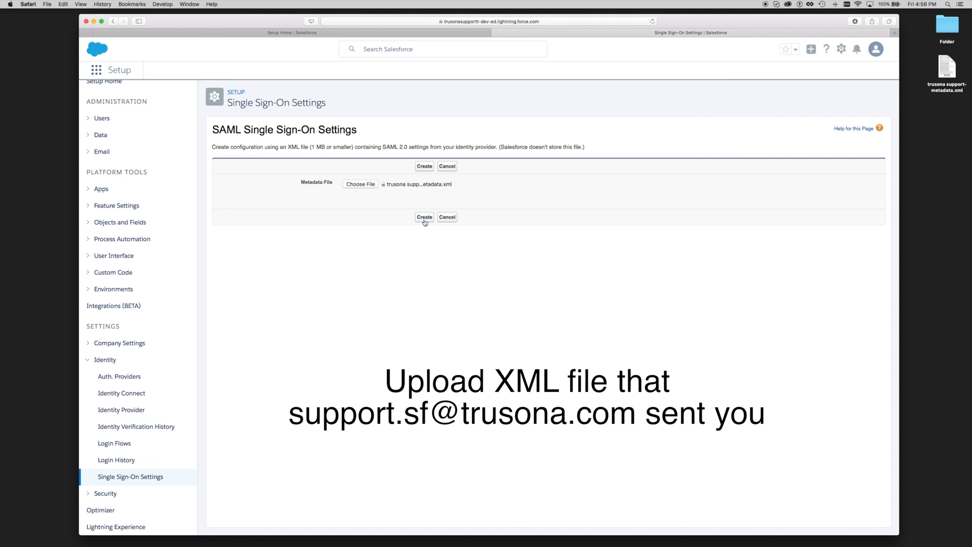
{"action": "left_click", "coordinate": [424, 217]}
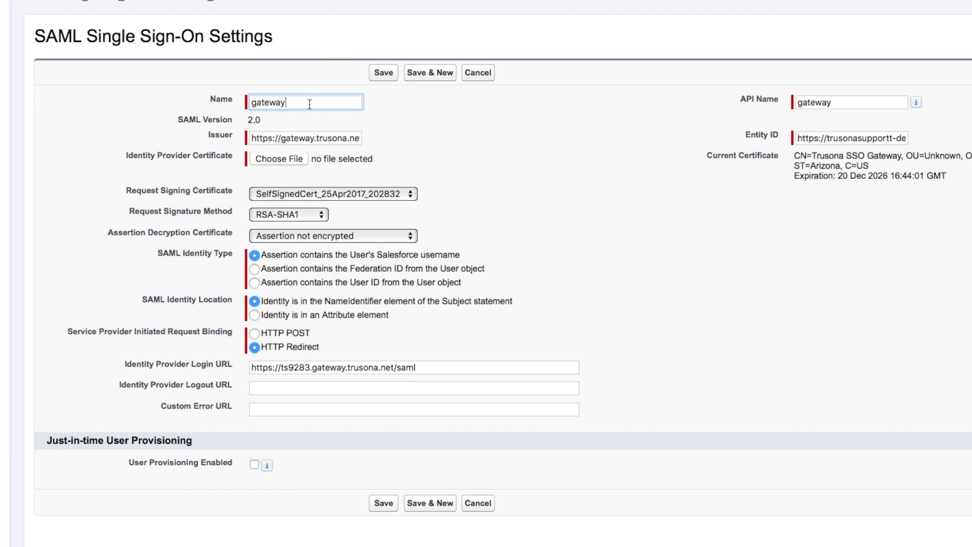
- Rename the SAML configuration to 'Trusona', use RSA-SHA256 signing, and save
{"action": "type", "text": "Tru"}
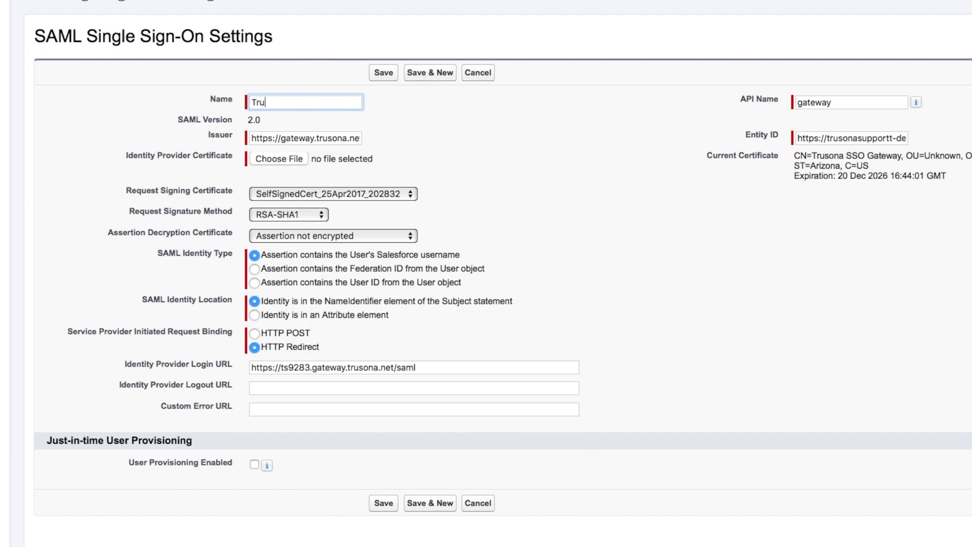
{"action": "type", "text": "sona"}
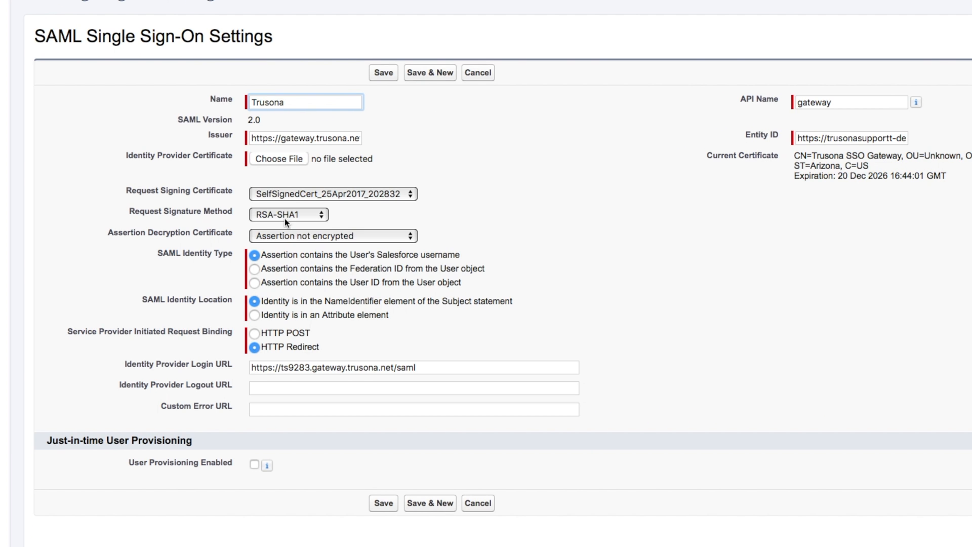
{"action": "left_click", "coordinate": [288, 214]}
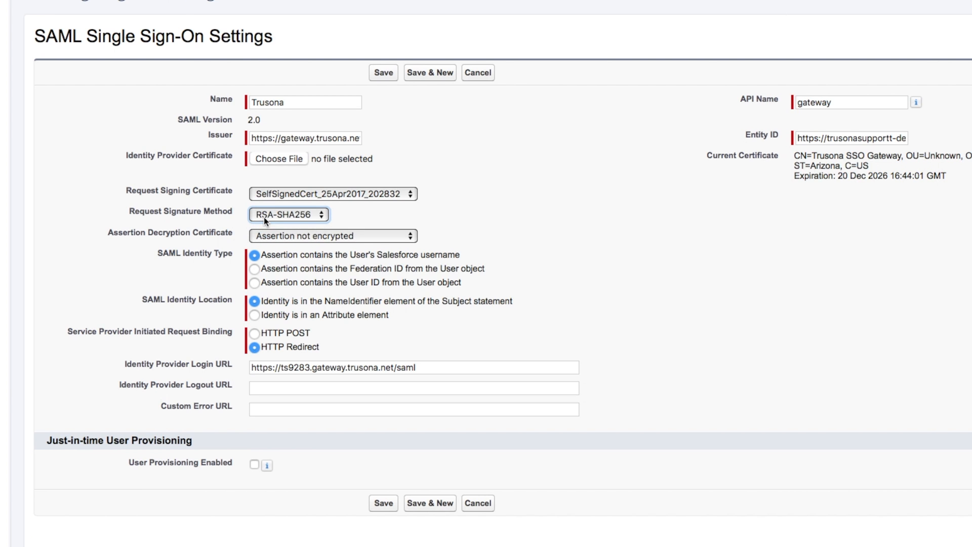
{"action": "mouse_move", "coordinate": [273, 355]}
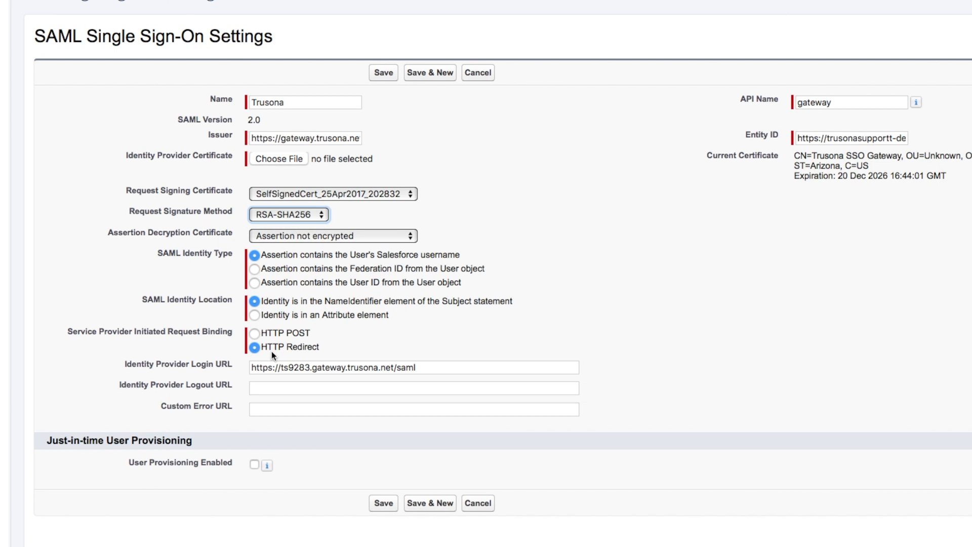
{"action": "mouse_move", "coordinate": [315, 353]}
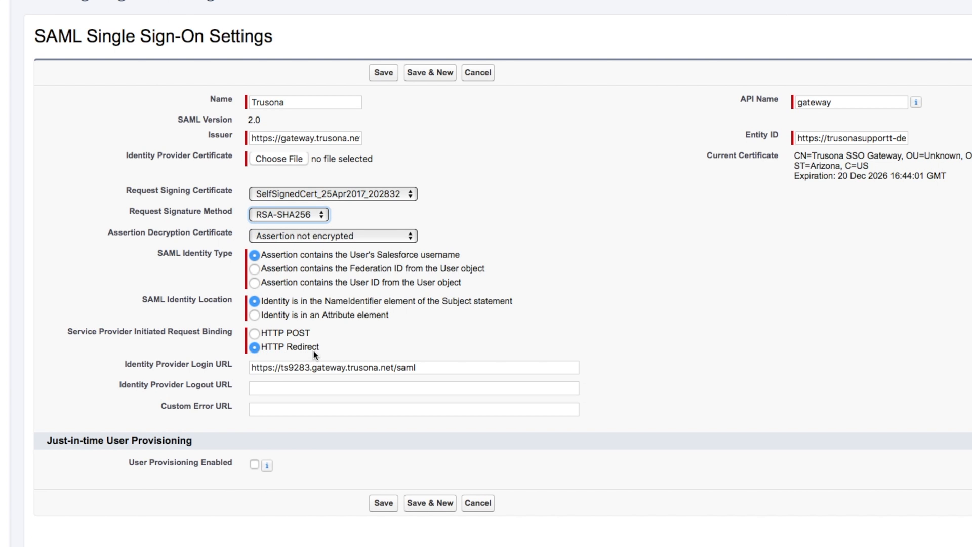
{"action": "mouse_move", "coordinate": [180, 359]}
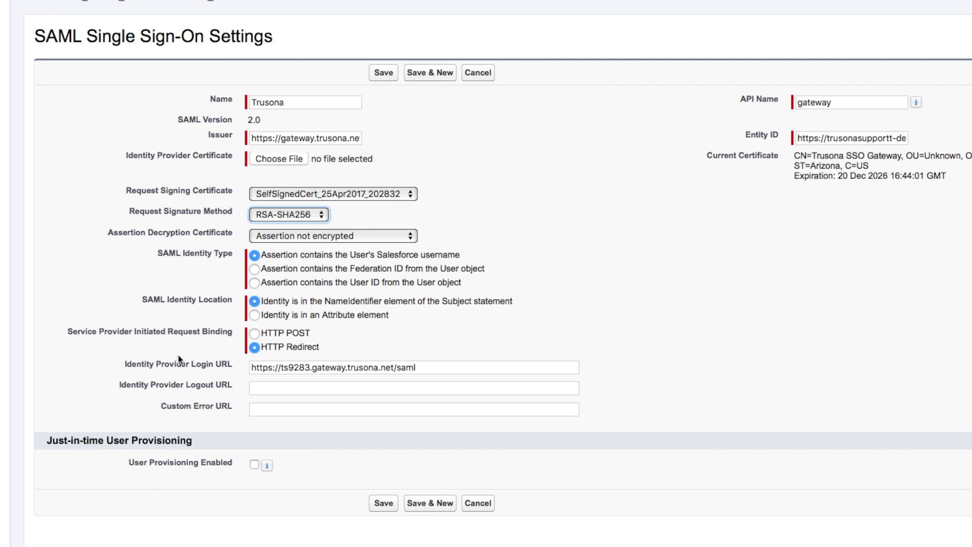
{"action": "mouse_move", "coordinate": [243, 380]}
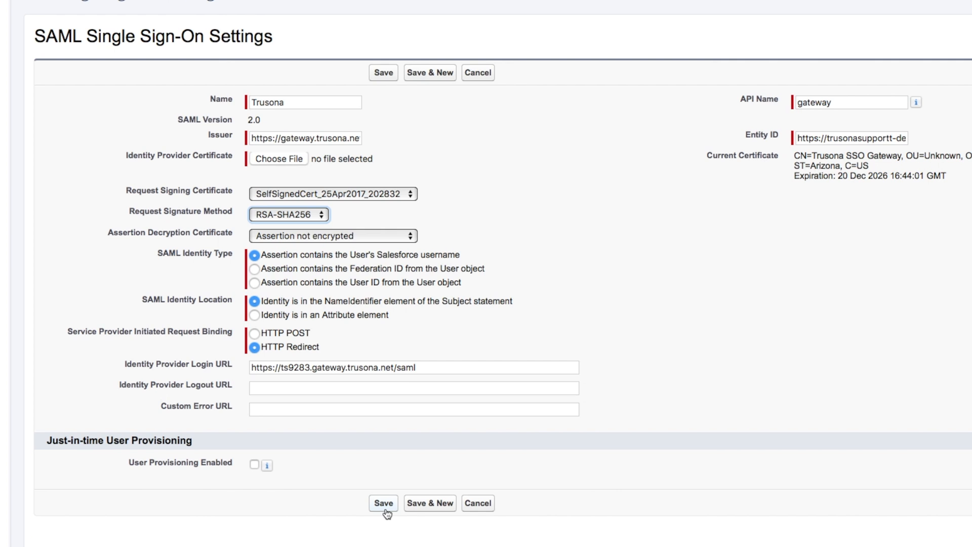
{"action": "left_click", "coordinate": [383, 503]}
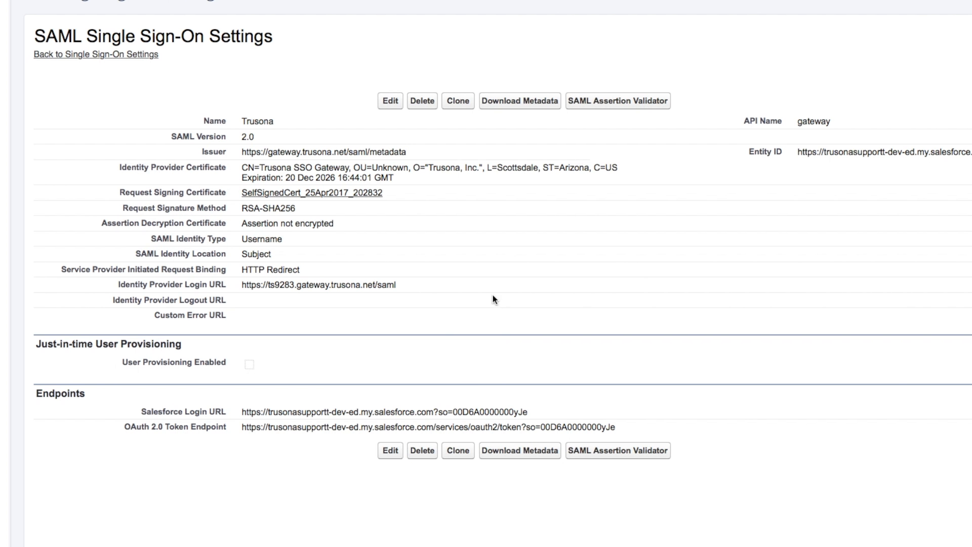
{"action": "mouse_move", "coordinate": [507, 118]}
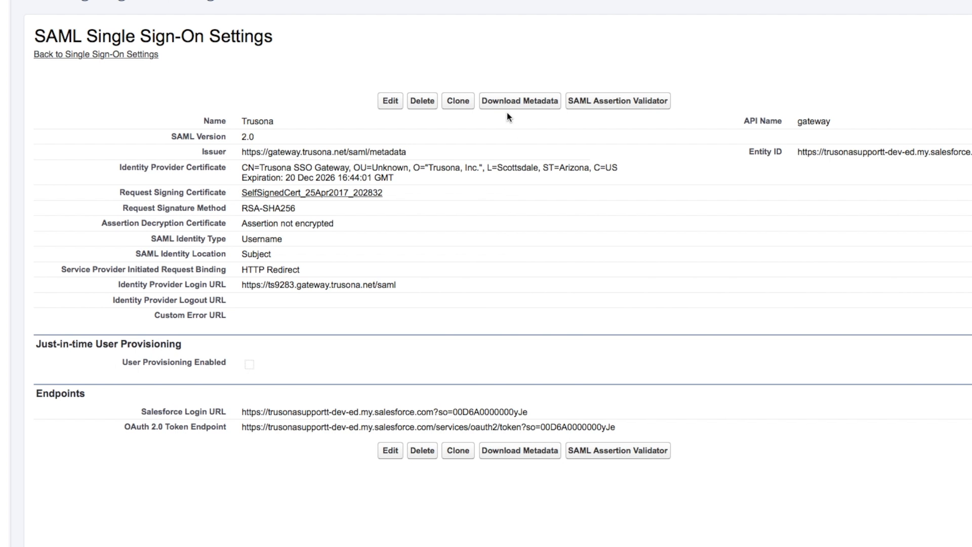
{"action": "mouse_move", "coordinate": [519, 100]}
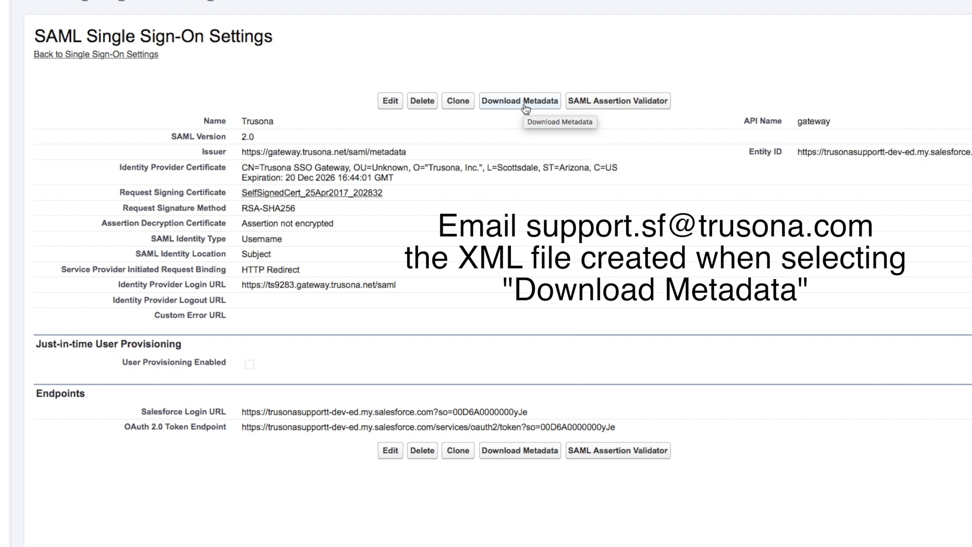
{"action": "mouse_move", "coordinate": [551, 500]}
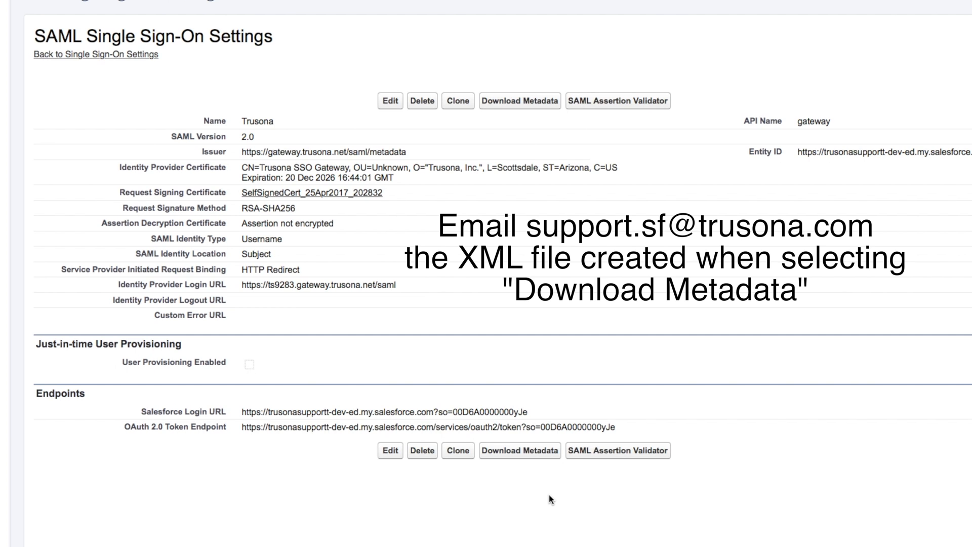
{"action": "mouse_move", "coordinate": [506, 510]}
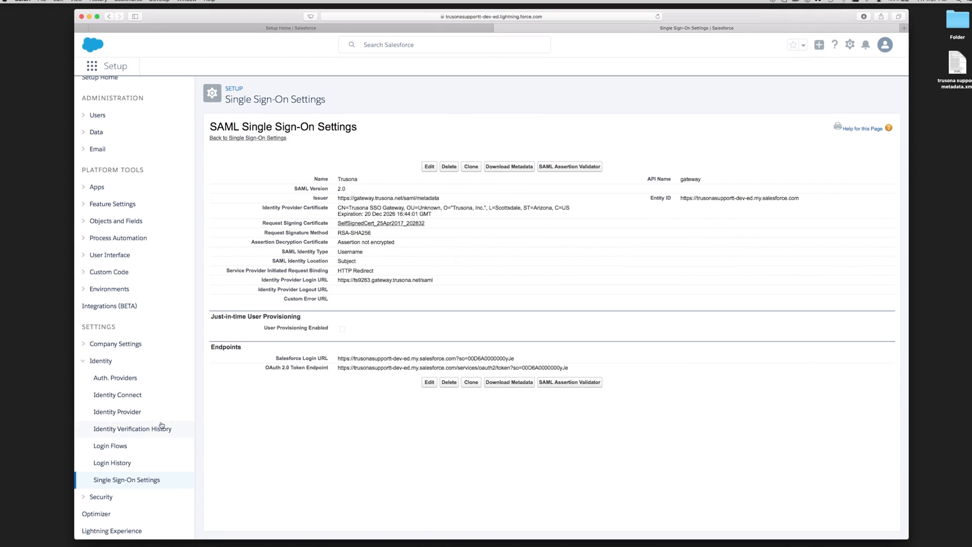
- Open Company Settings > My Domain, then edit and save its domain settings
{"action": "left_click", "coordinate": [115, 343]}
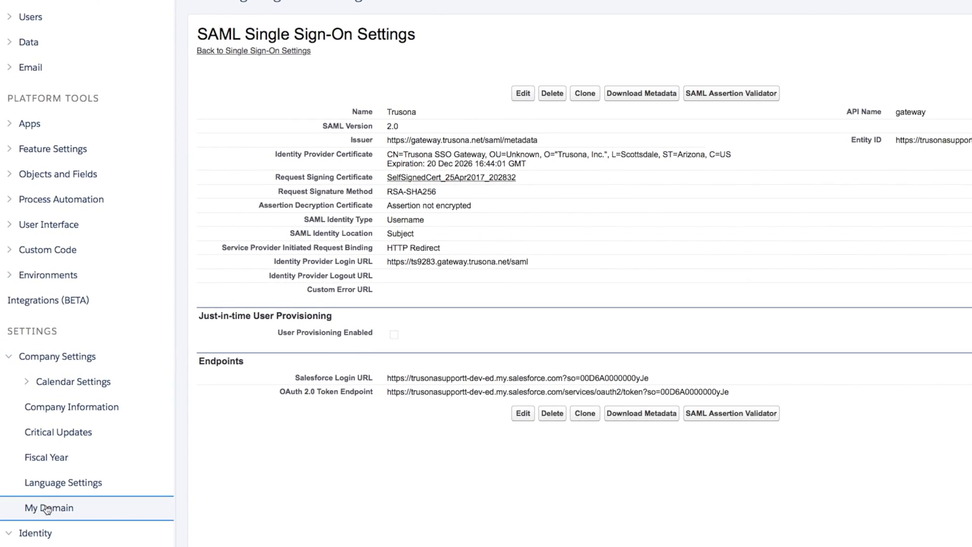
{"action": "left_click", "coordinate": [49, 508]}
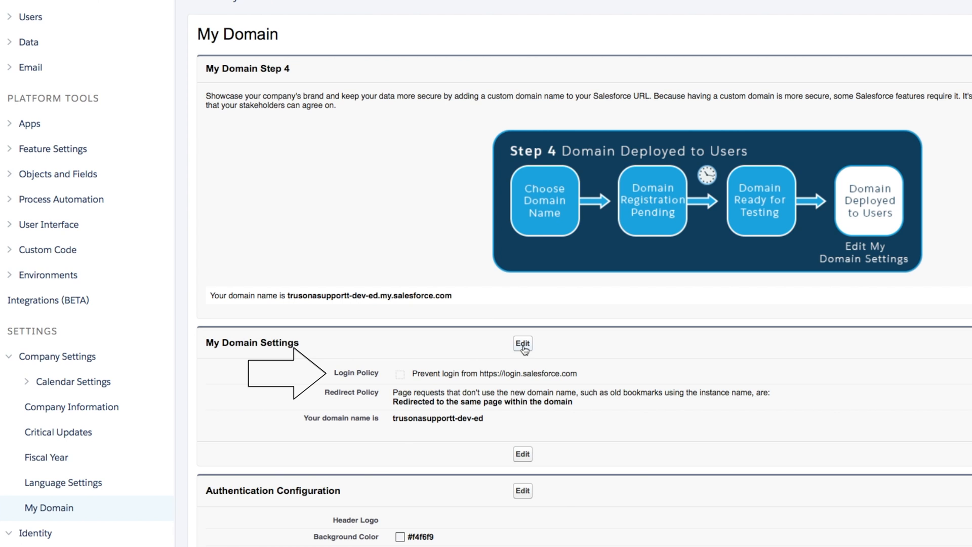
{"action": "left_click", "coordinate": [522, 344]}
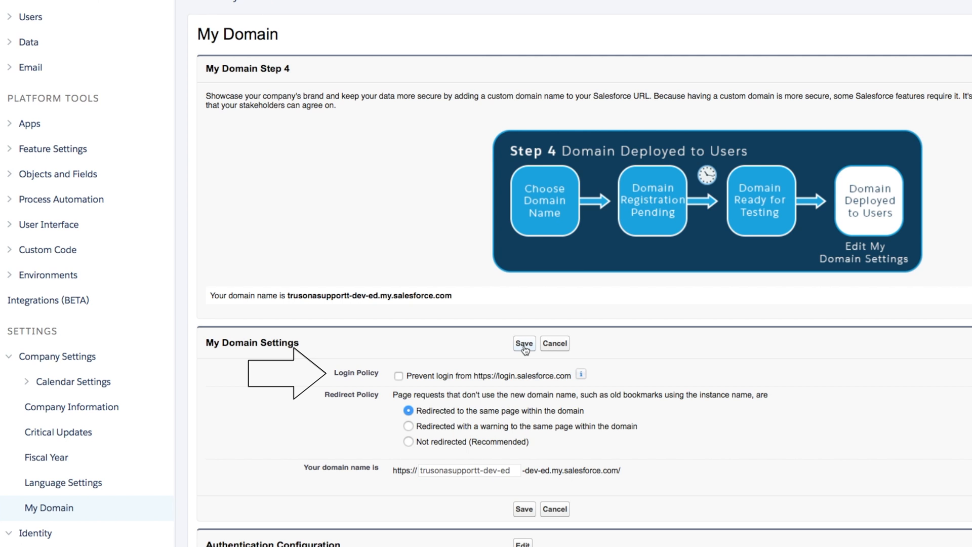
{"action": "left_click", "coordinate": [523, 344]}
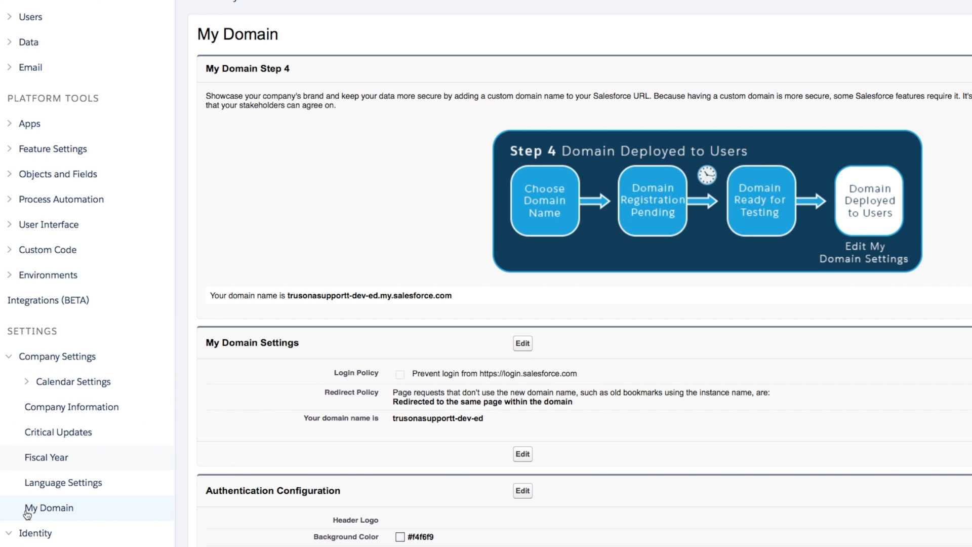
{"action": "mouse_move", "coordinate": [31, 520]}
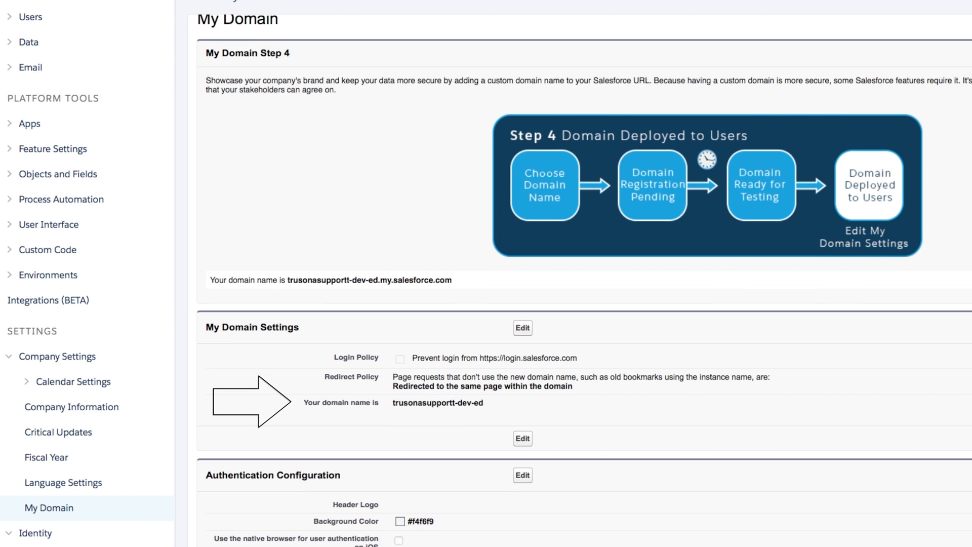
{"action": "mouse_move", "coordinate": [522, 480]}
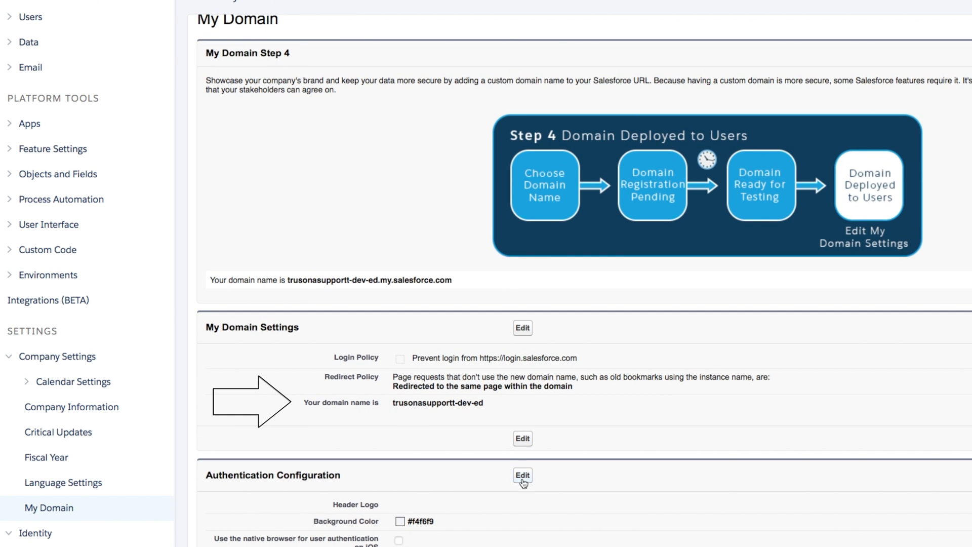
- Add Trusona as an authentication service in My Domain's authentication configuration
{"action": "left_click", "coordinate": [522, 475]}
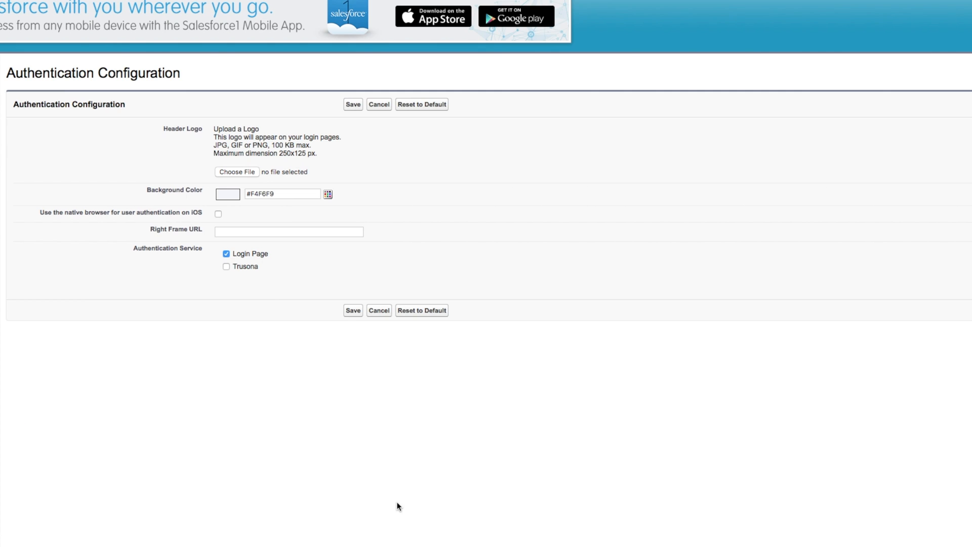
{"action": "mouse_move", "coordinate": [194, 259]}
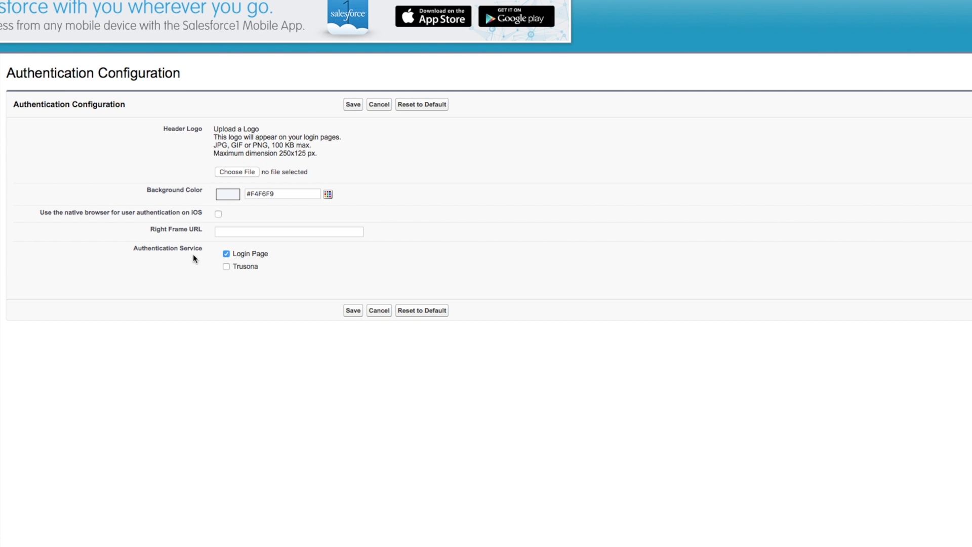
{"action": "left_click", "coordinate": [226, 267]}
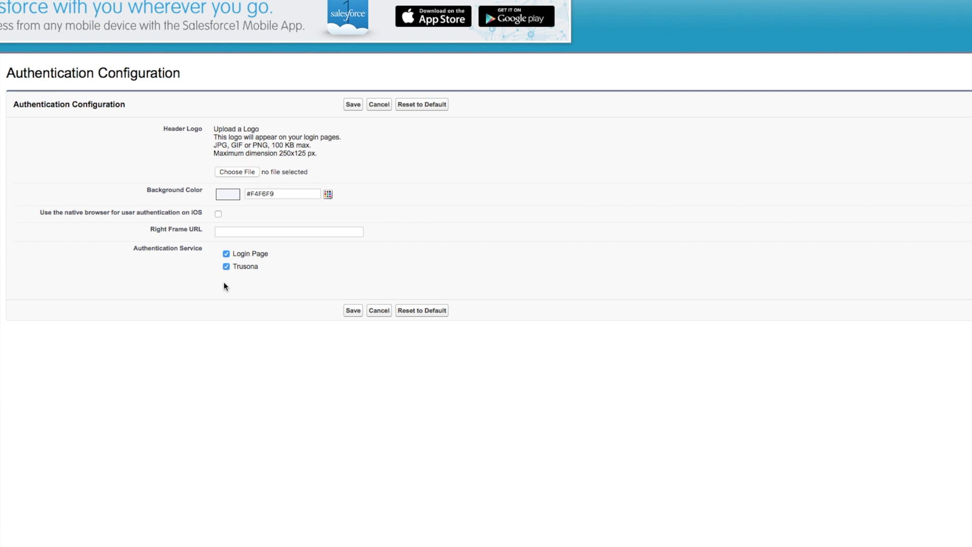
{"action": "mouse_move", "coordinate": [353, 313]}
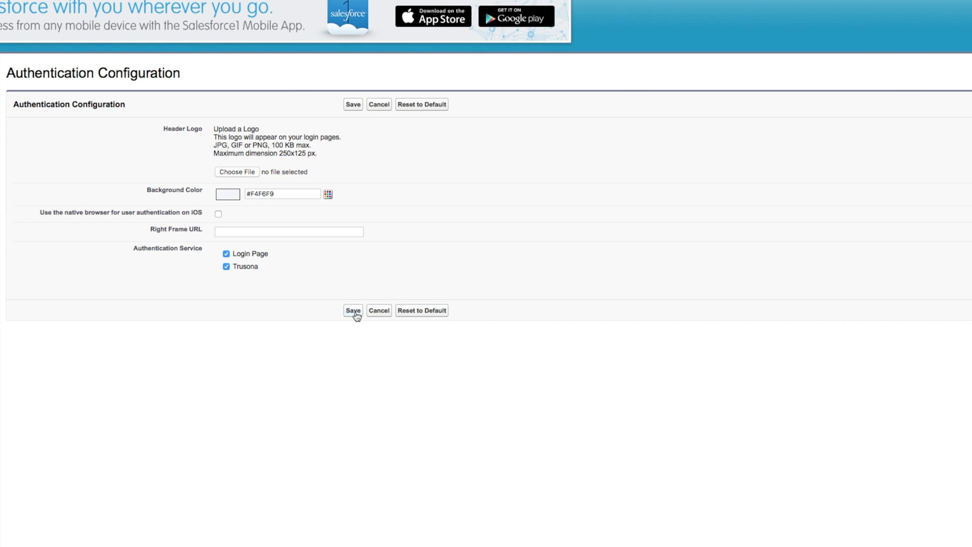
{"action": "left_click", "coordinate": [353, 311]}
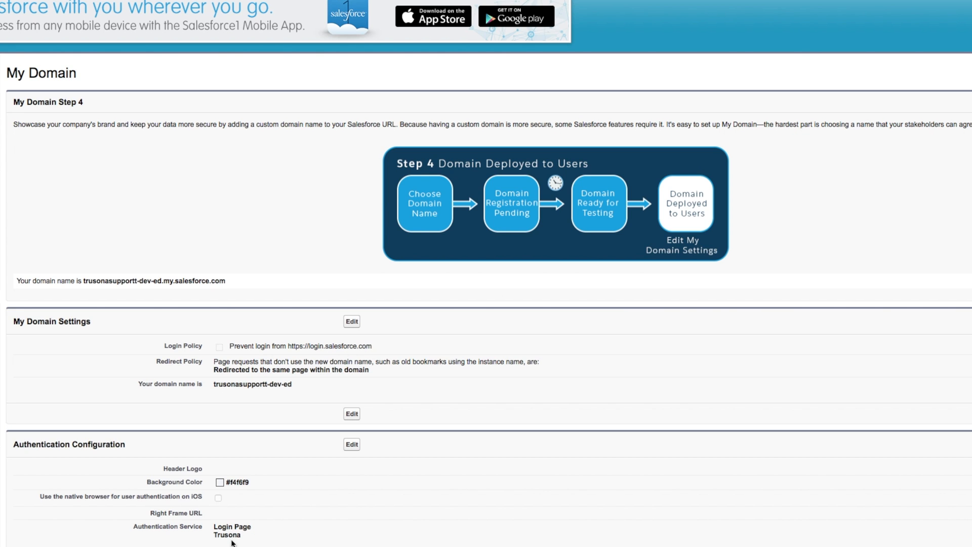
{"action": "mouse_move", "coordinate": [293, 393]}
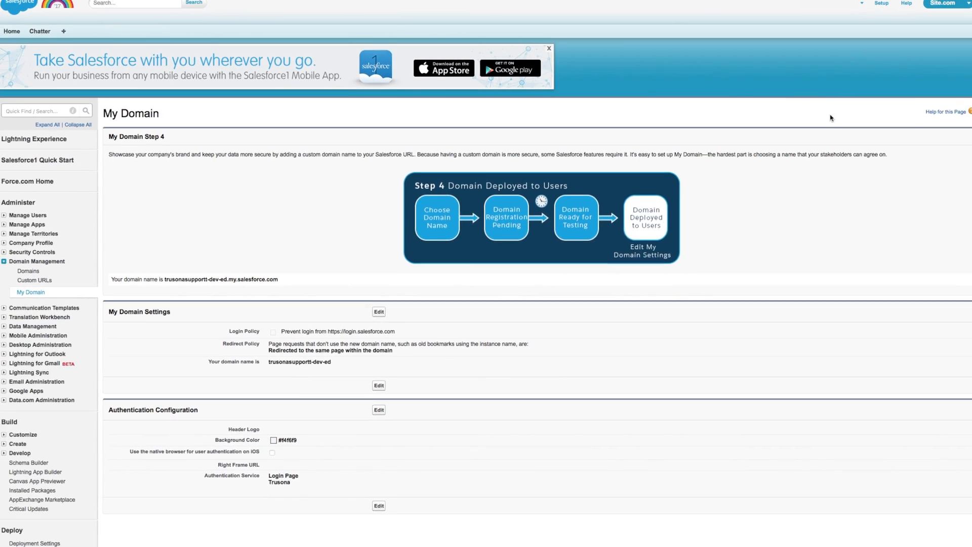
- Log out through the user name dropdown in the header
{"action": "left_click", "coordinate": [770, 50]}
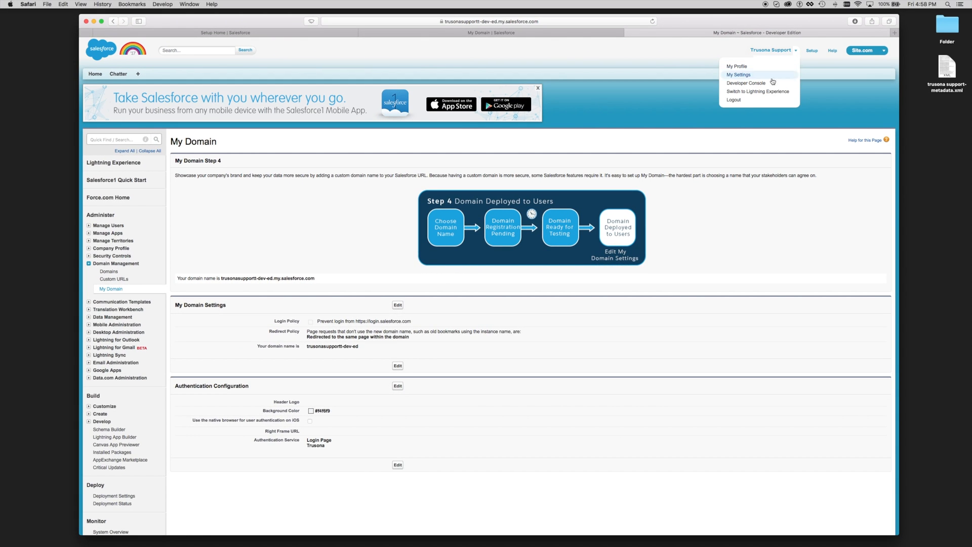
{"action": "left_click", "coordinate": [733, 100]}
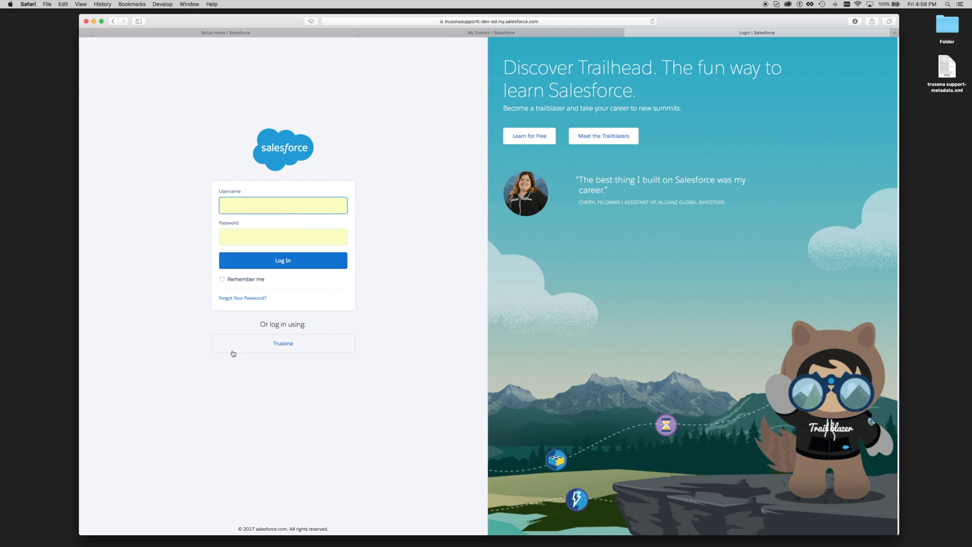
- Sign in with the Trusona button under 'Or log in using'
{"action": "left_click", "coordinate": [282, 342]}
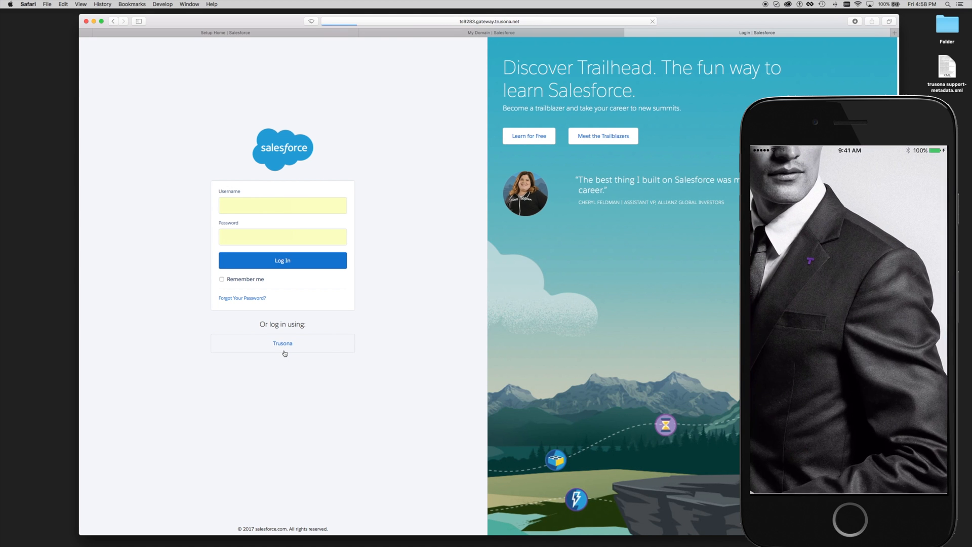
{"action": "left_click", "coordinate": [282, 343]}
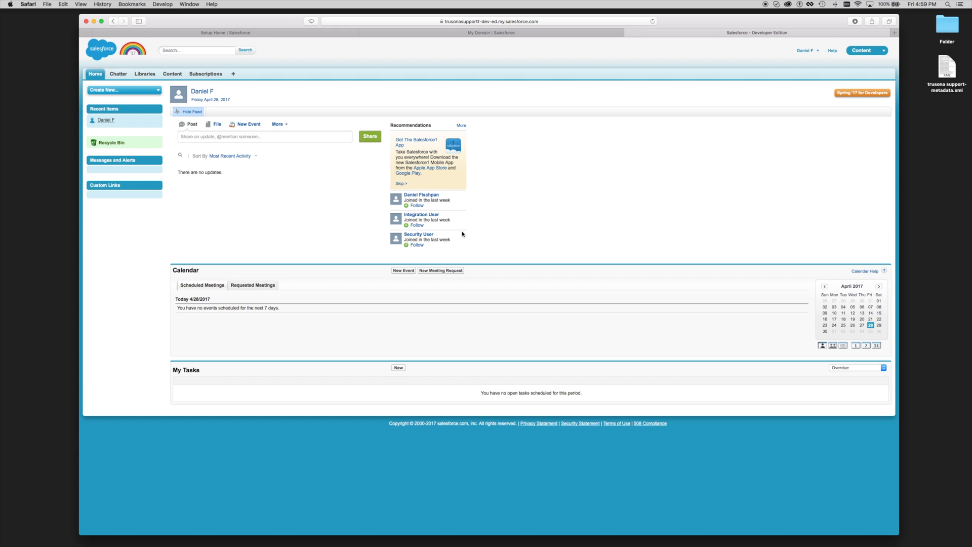
{"action": "mouse_move", "coordinate": [229, 141]}
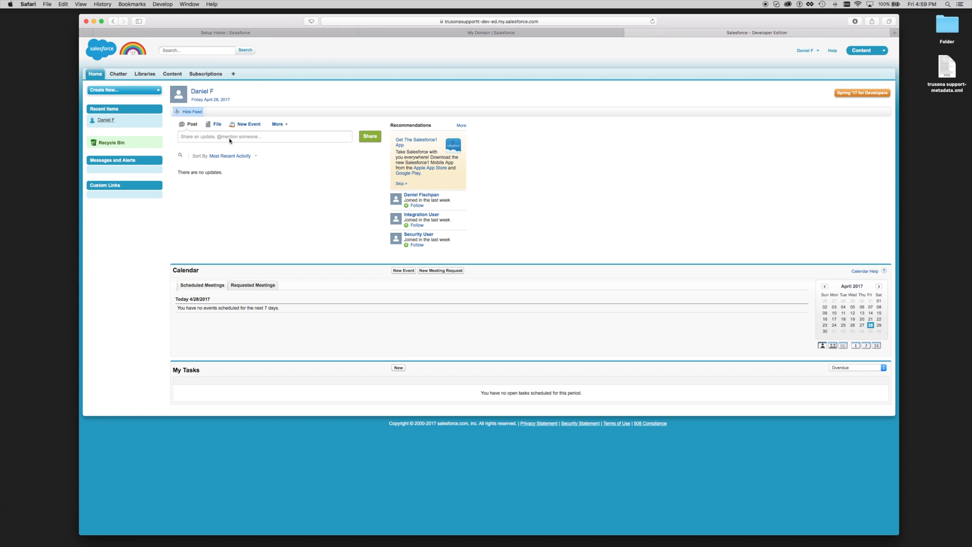
{"action": "mouse_move", "coordinate": [750, 138]}
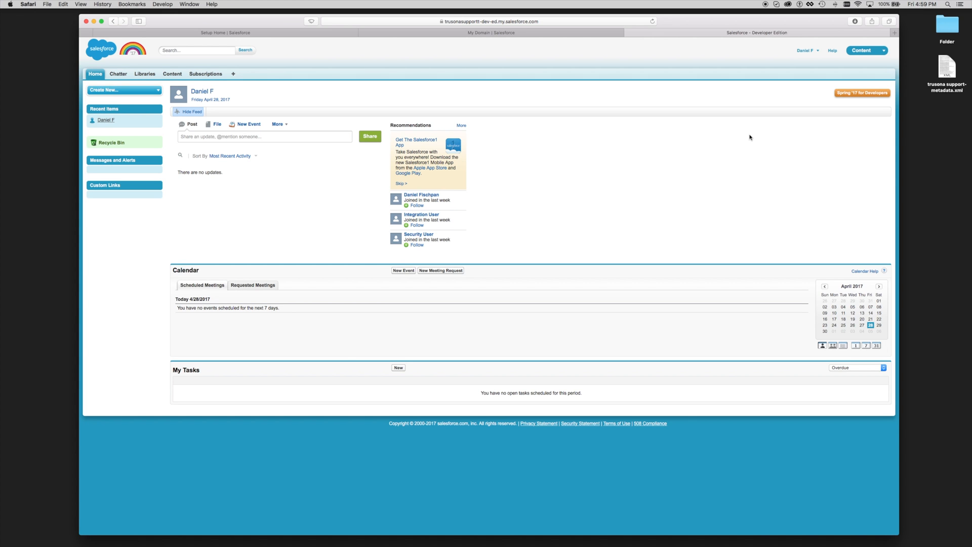
- Open the user name dropdown showing My Profile, My Settings and Logout
{"action": "left_click", "coordinate": [805, 50]}
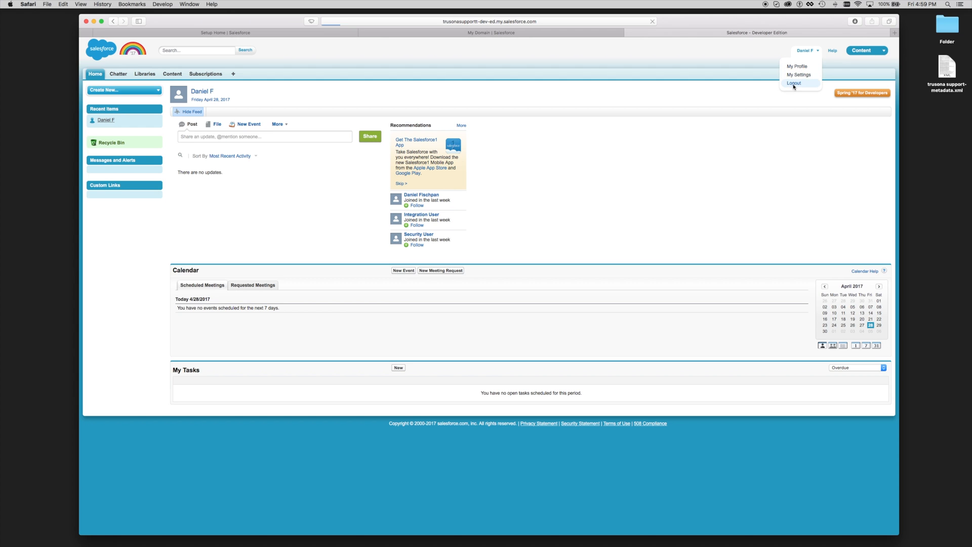